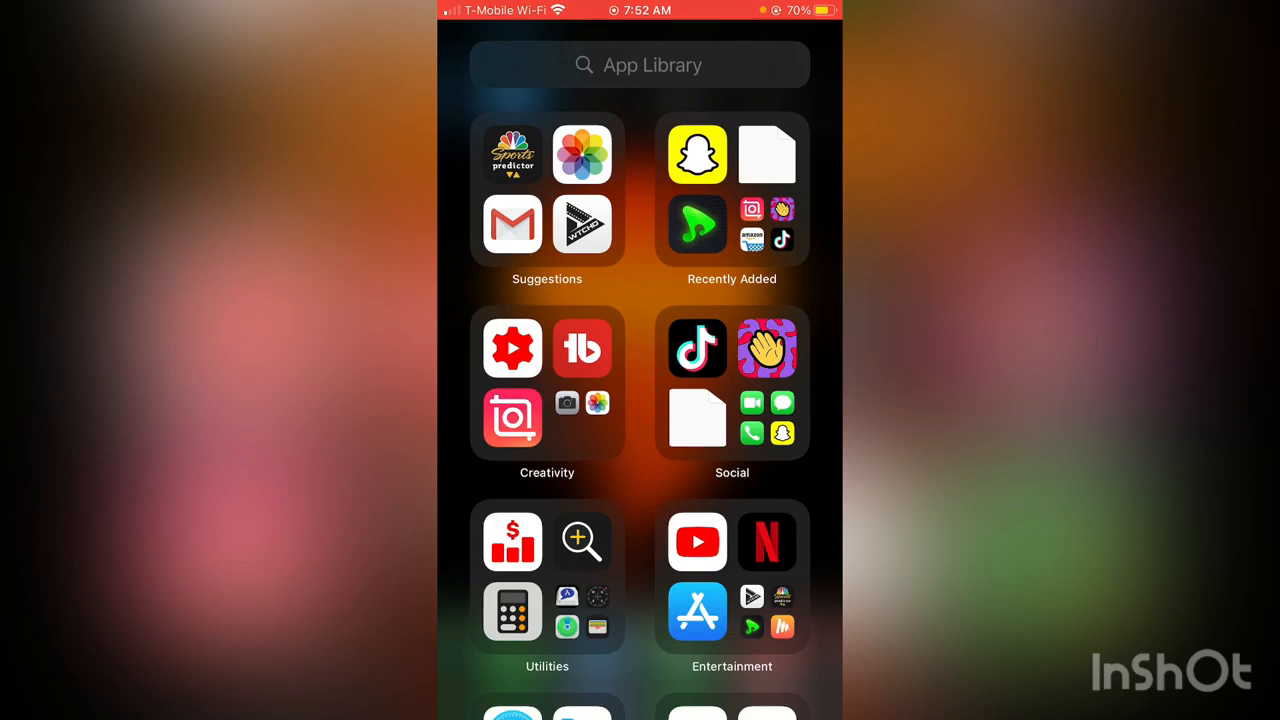
- Launch Snapchat from the App Library and get a snap to the Send To screen
left_click(697, 154)
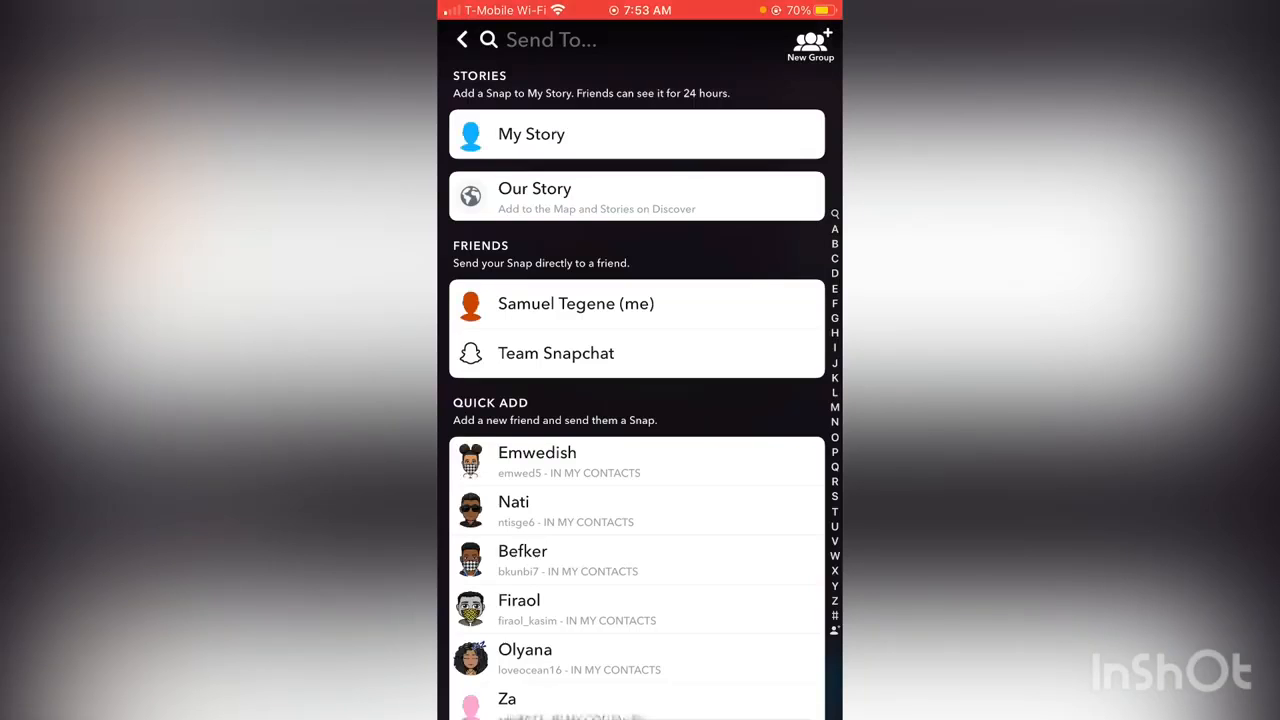
- Delete Snapchat with its data via the App Library, then head to the App Store
left_click(550, 39)
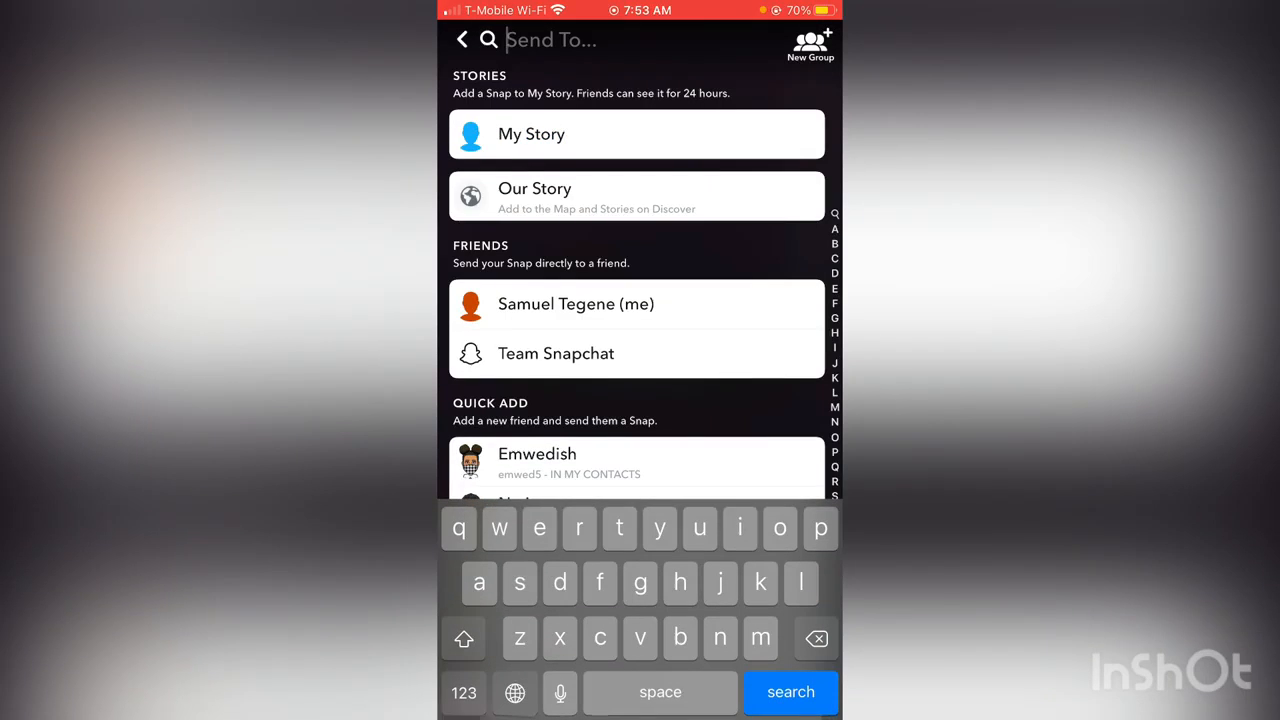
left_click(461, 39)
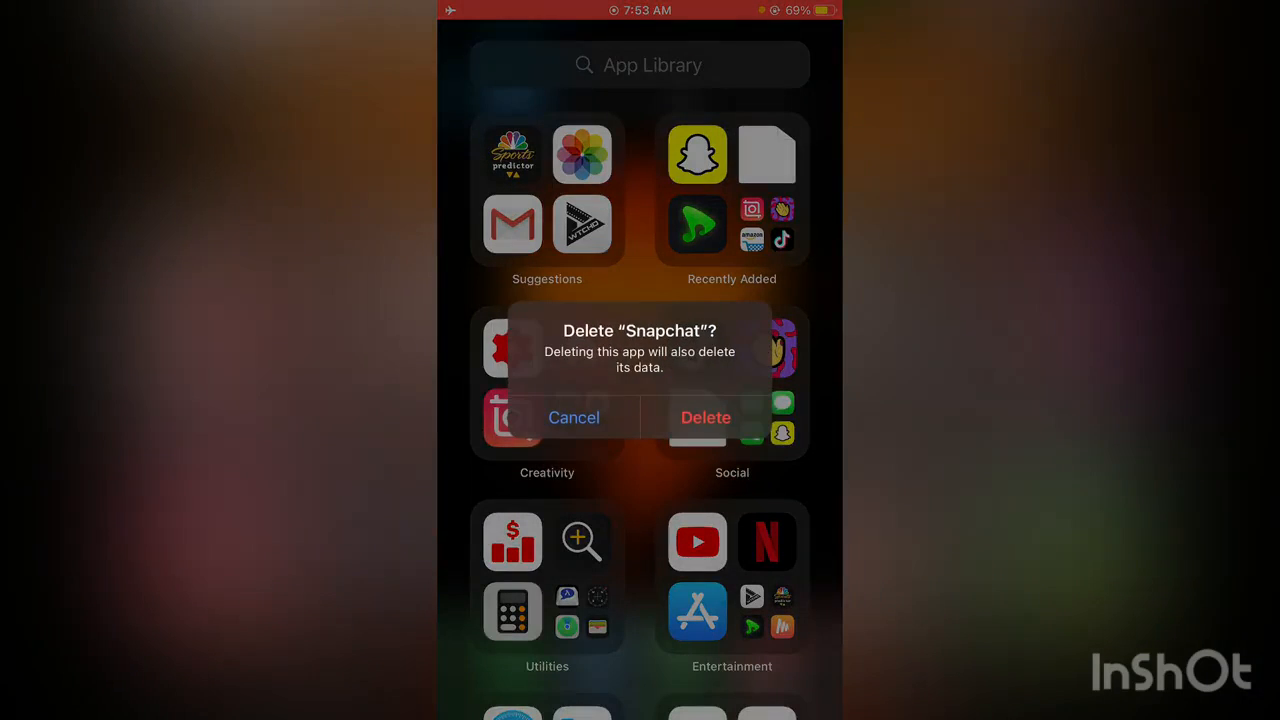
left_click(706, 417)
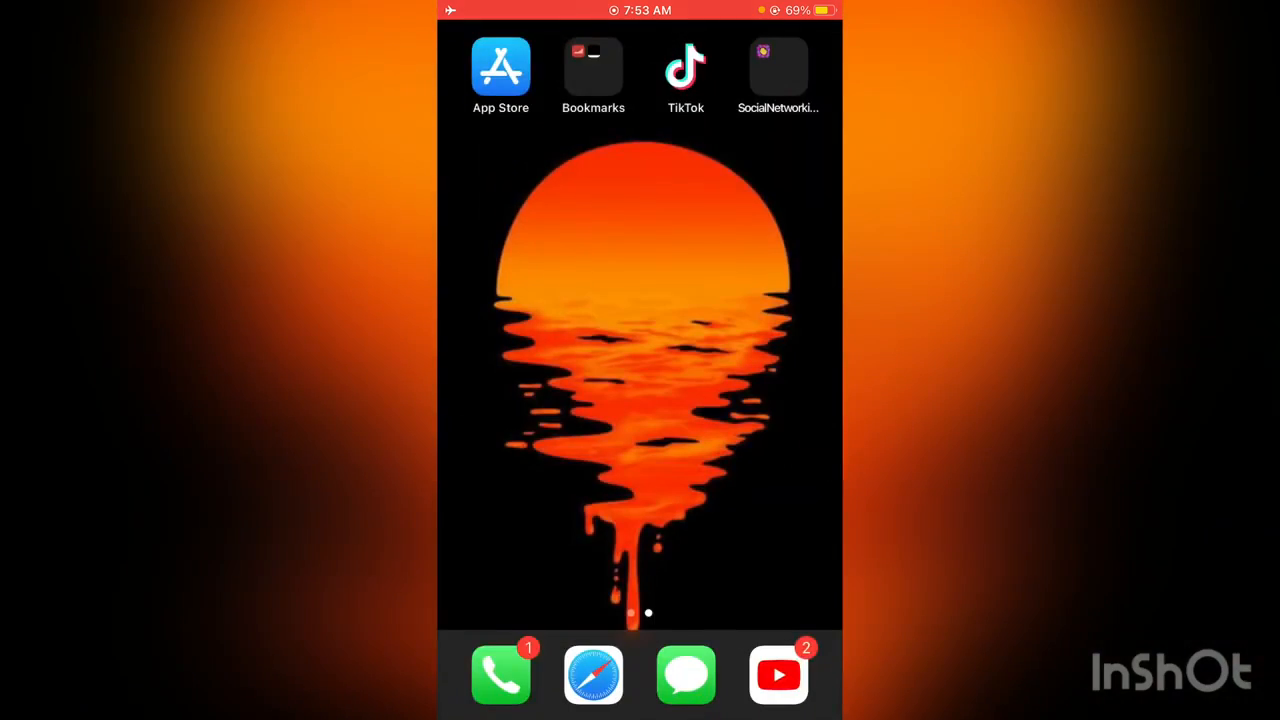
left_click(500, 65)
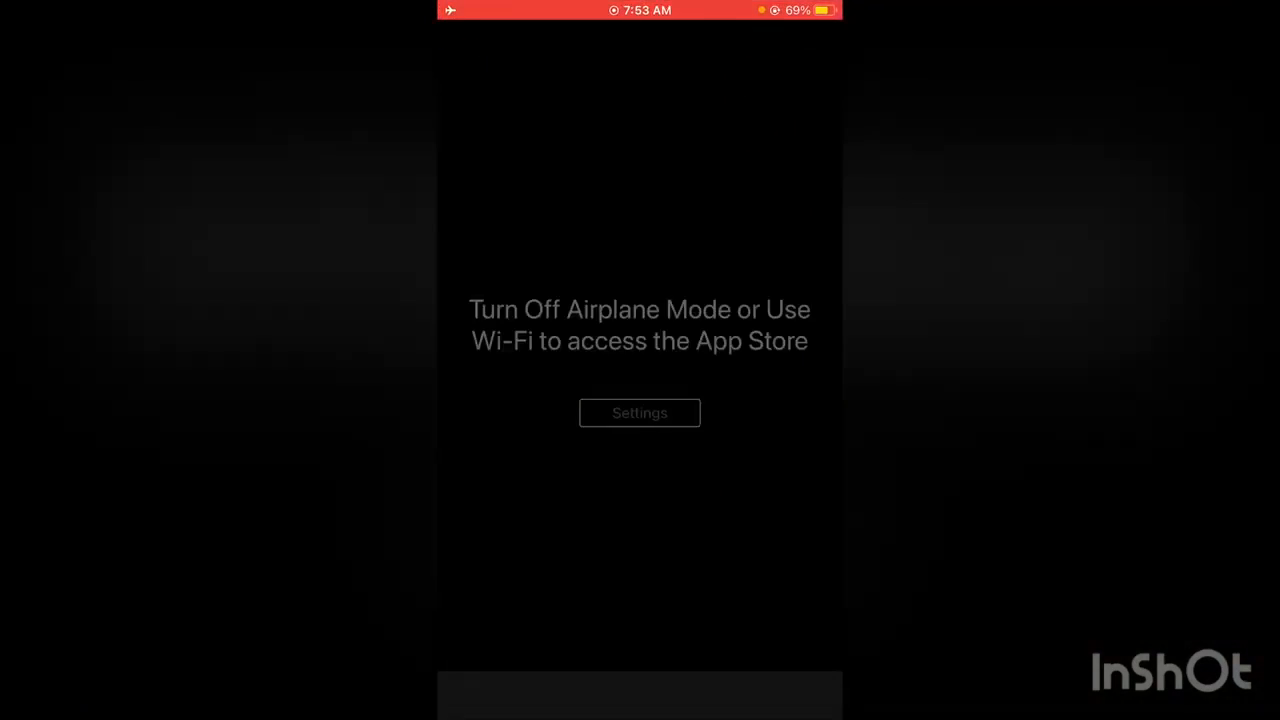
- With Airplane Mode off, search 'snapchat' in the App Store, reinstall it and launch it
left_click(639, 412)
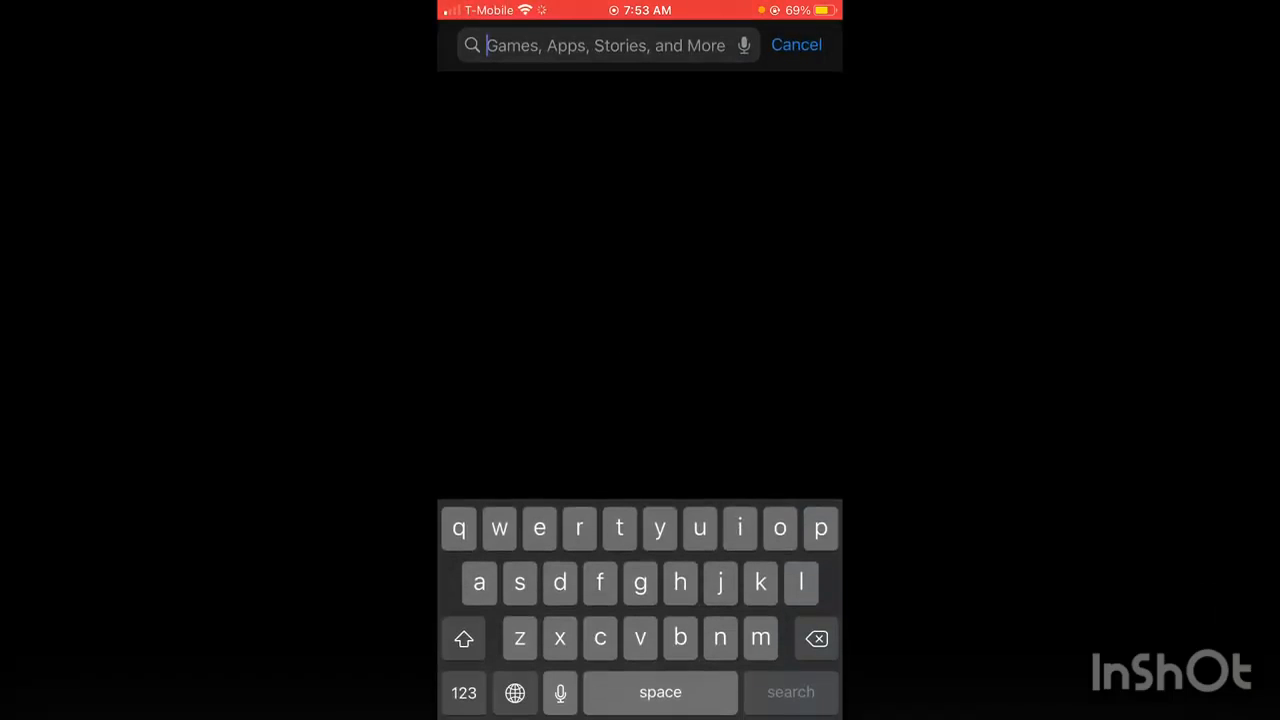
type("snapchat")
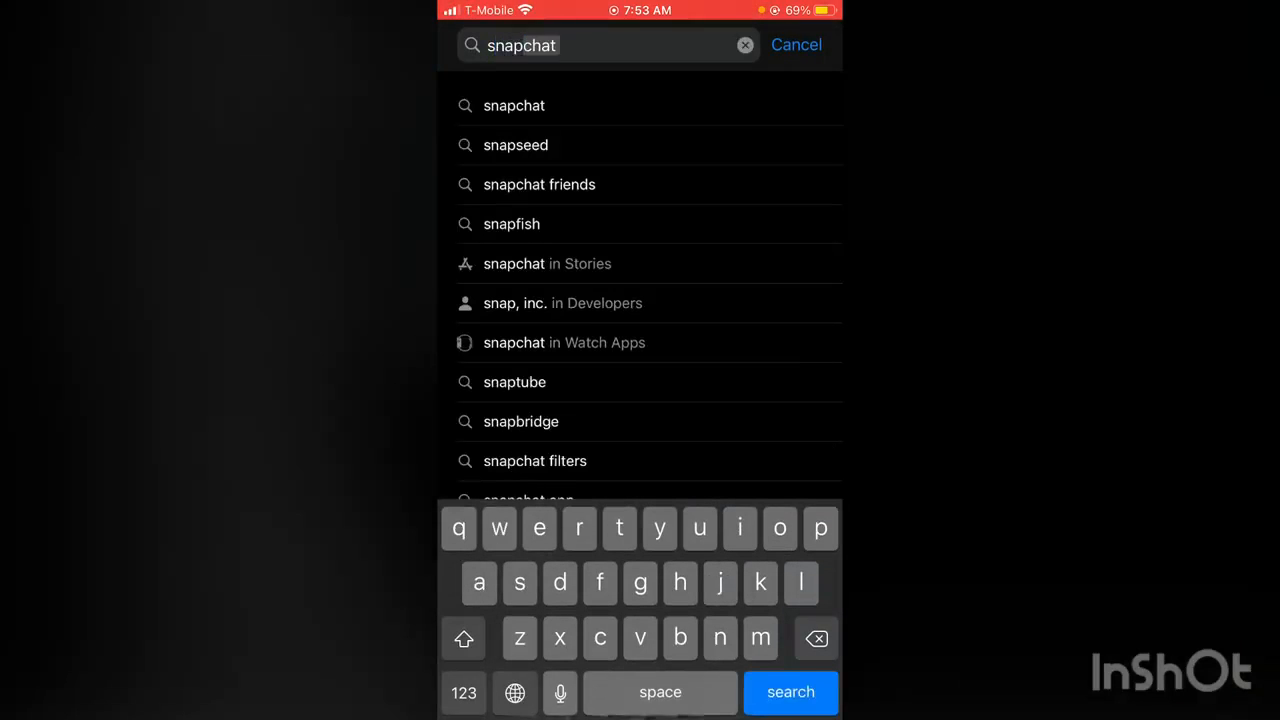
left_click(790, 692)
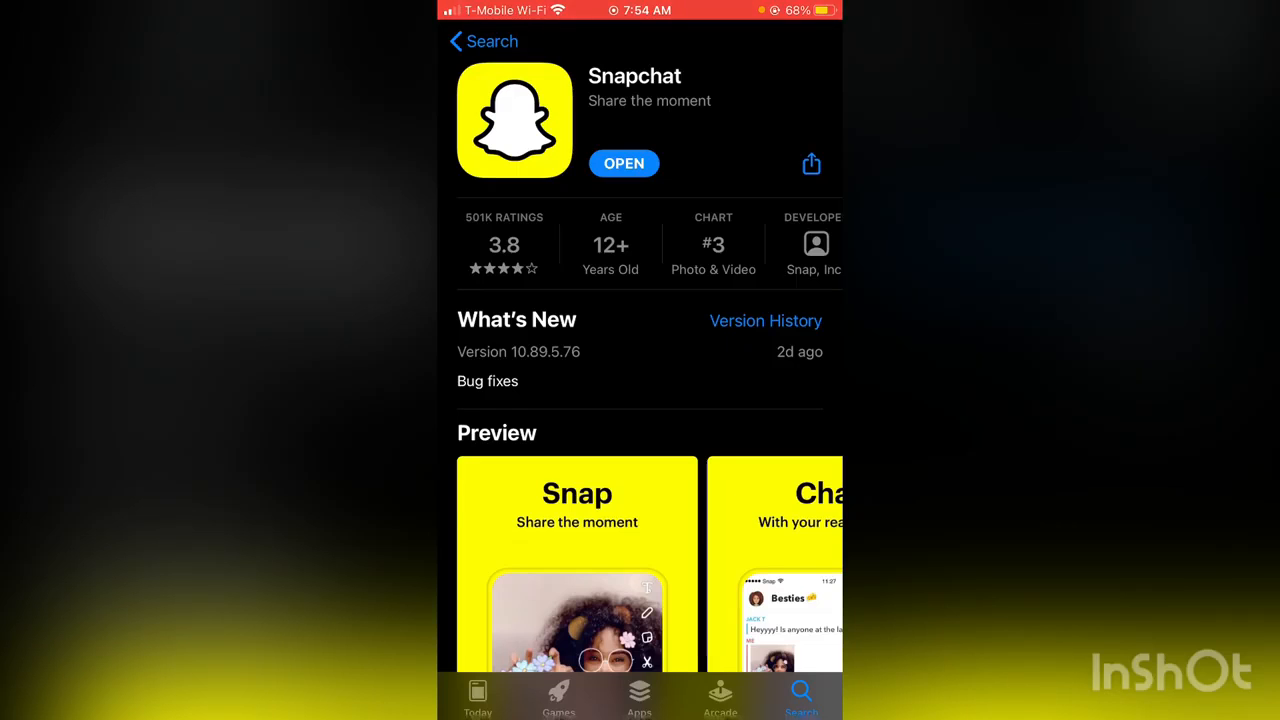
left_click(624, 163)
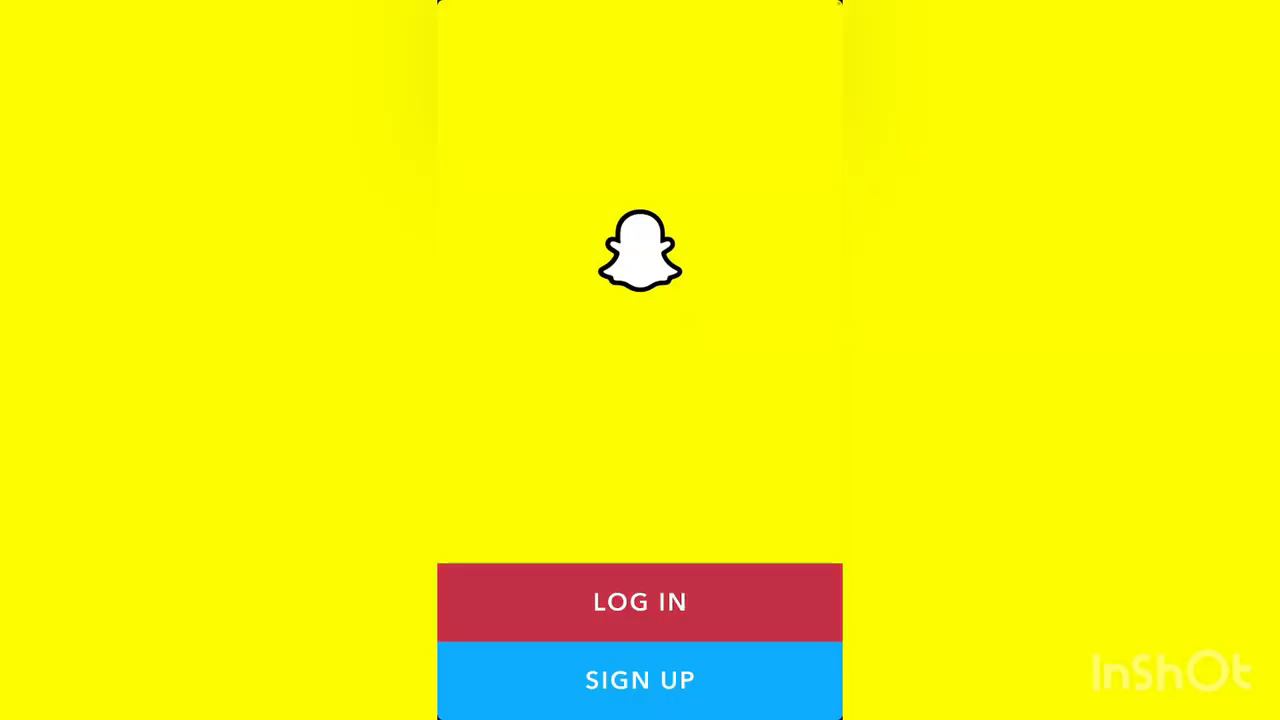
left_click(639, 601)
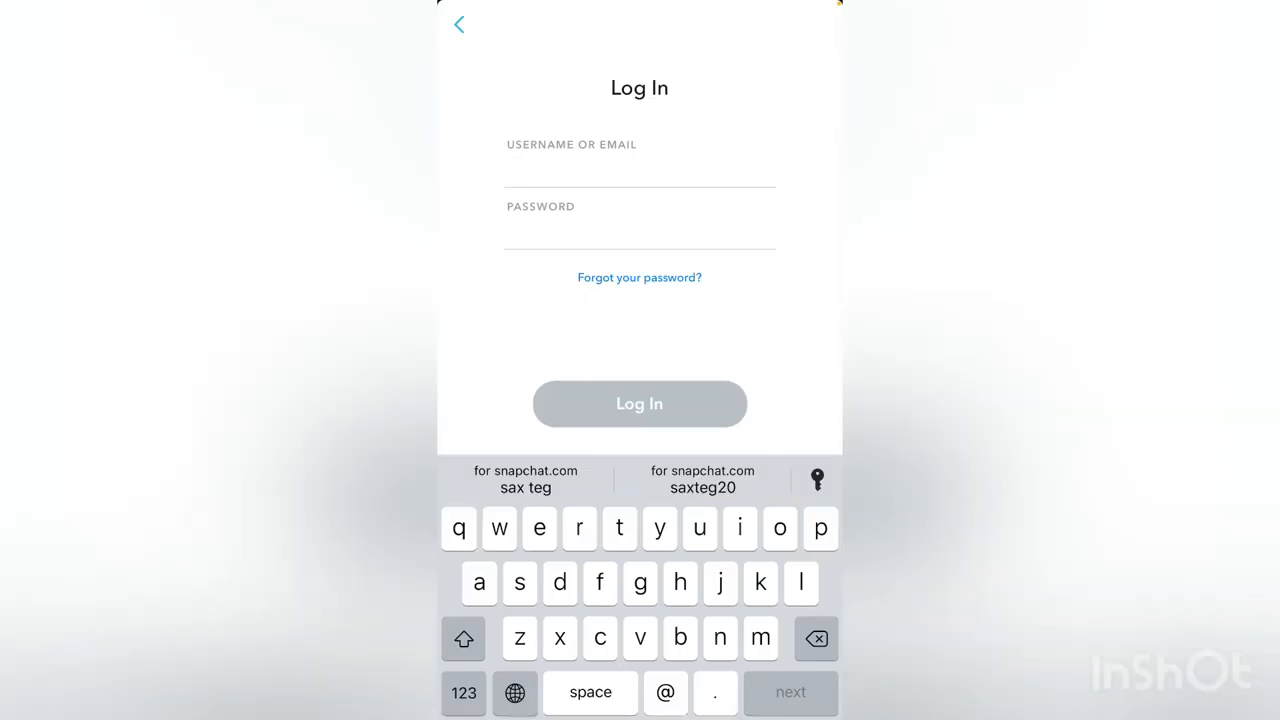
type("samueltegene")
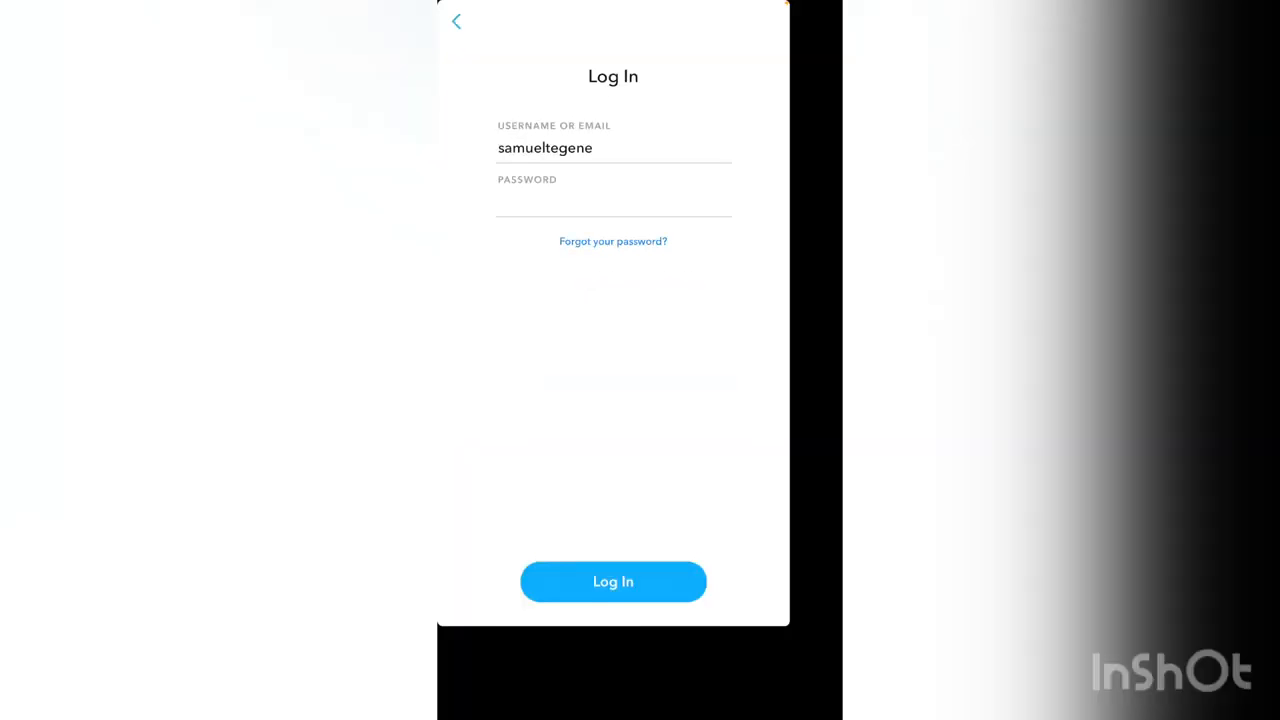
left_click(612, 581)
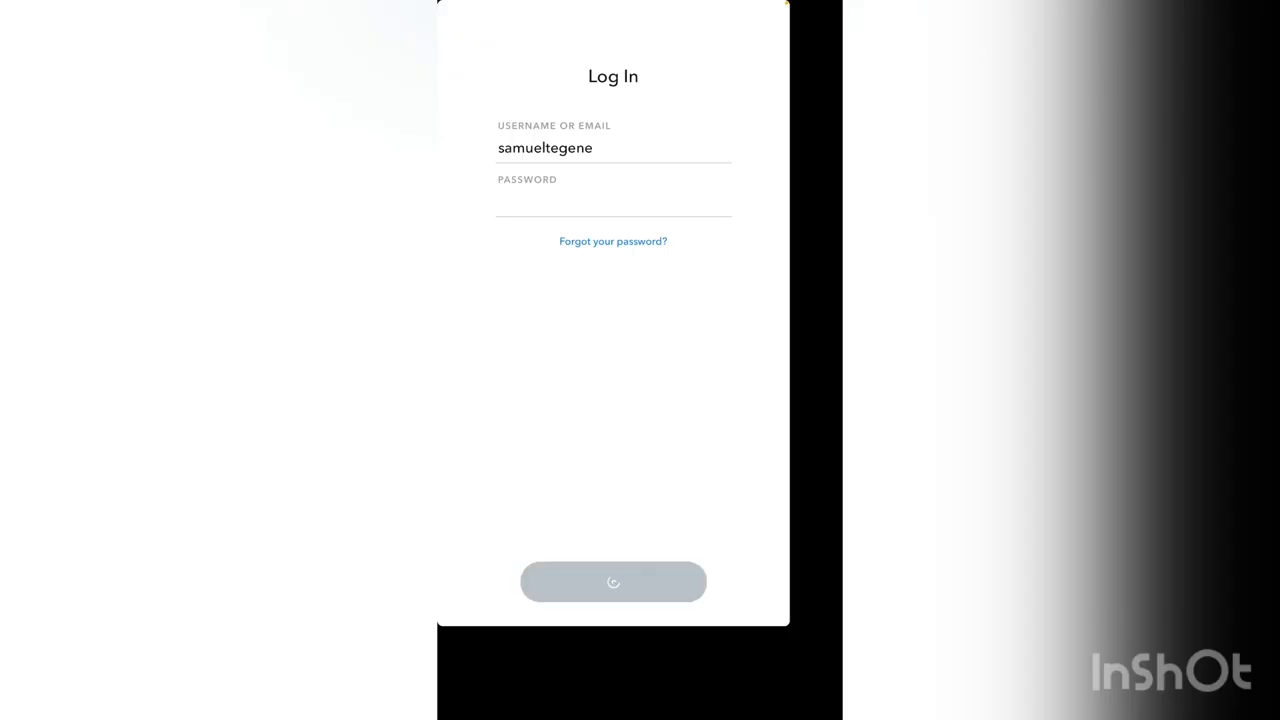
left_click(612, 581)
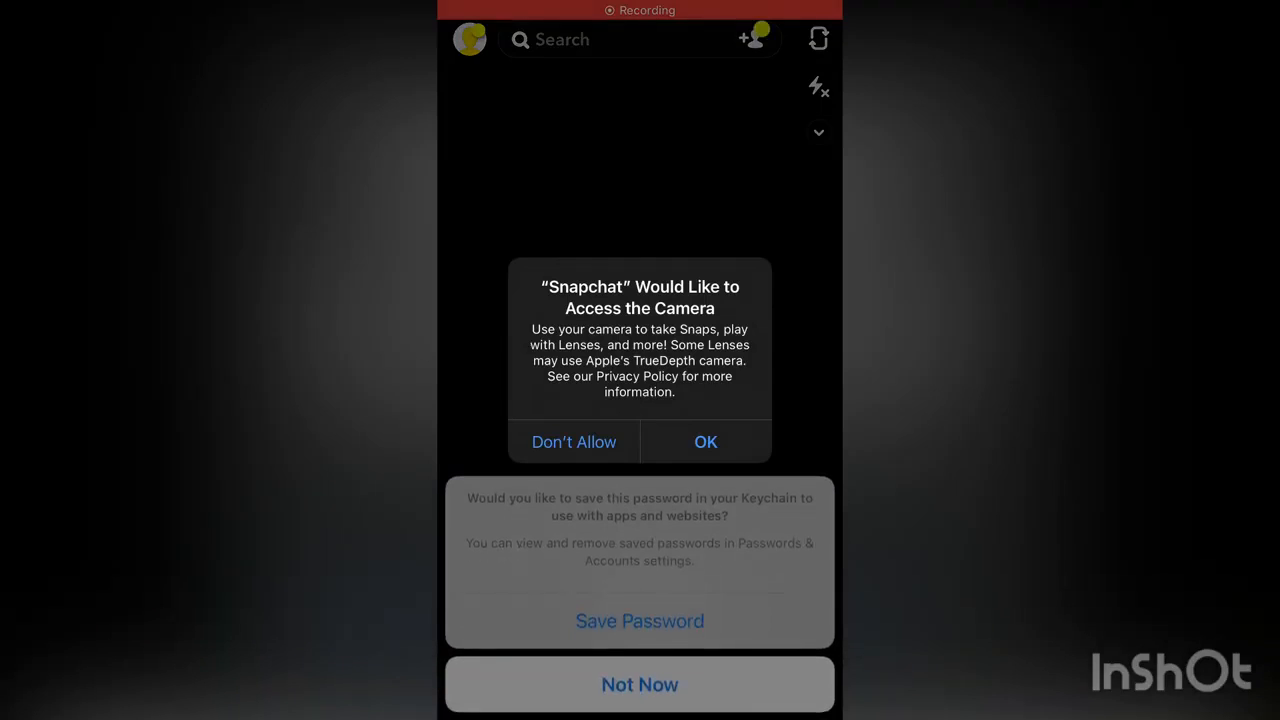
- Grant camera access and allow notifications so the chat list appears
left_click(705, 441)
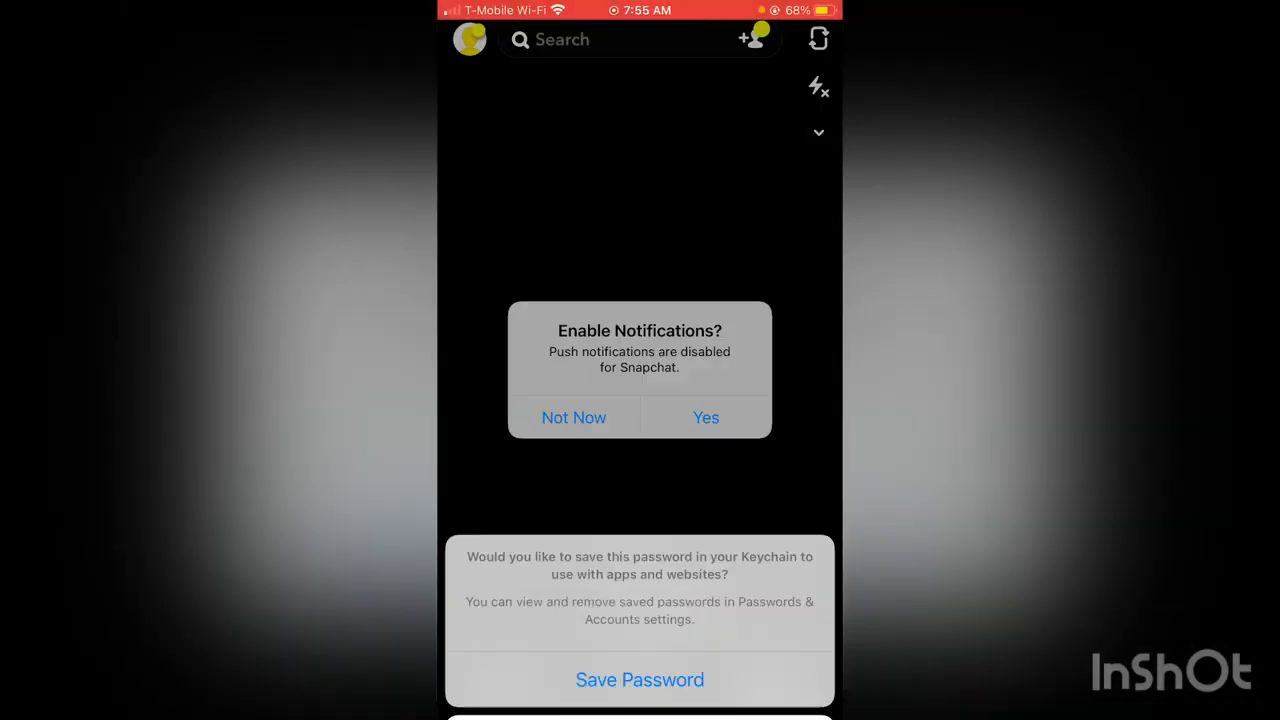
left_click(706, 417)
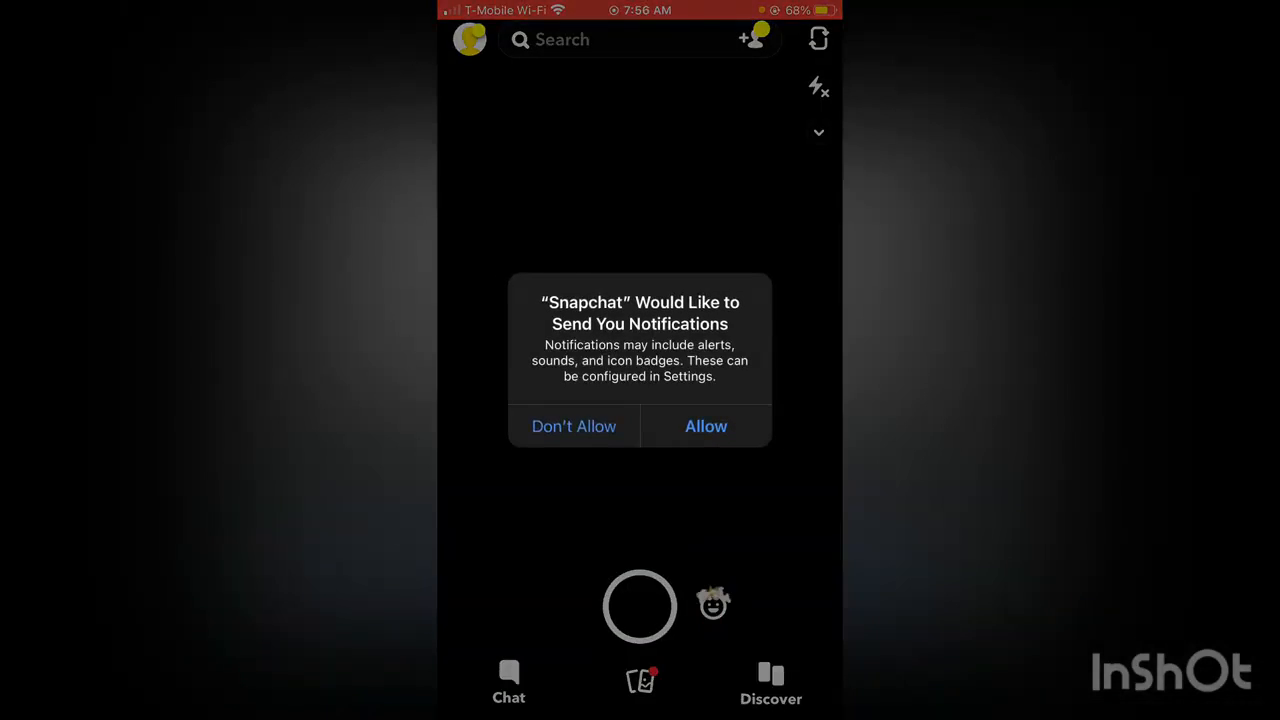
left_click(574, 426)
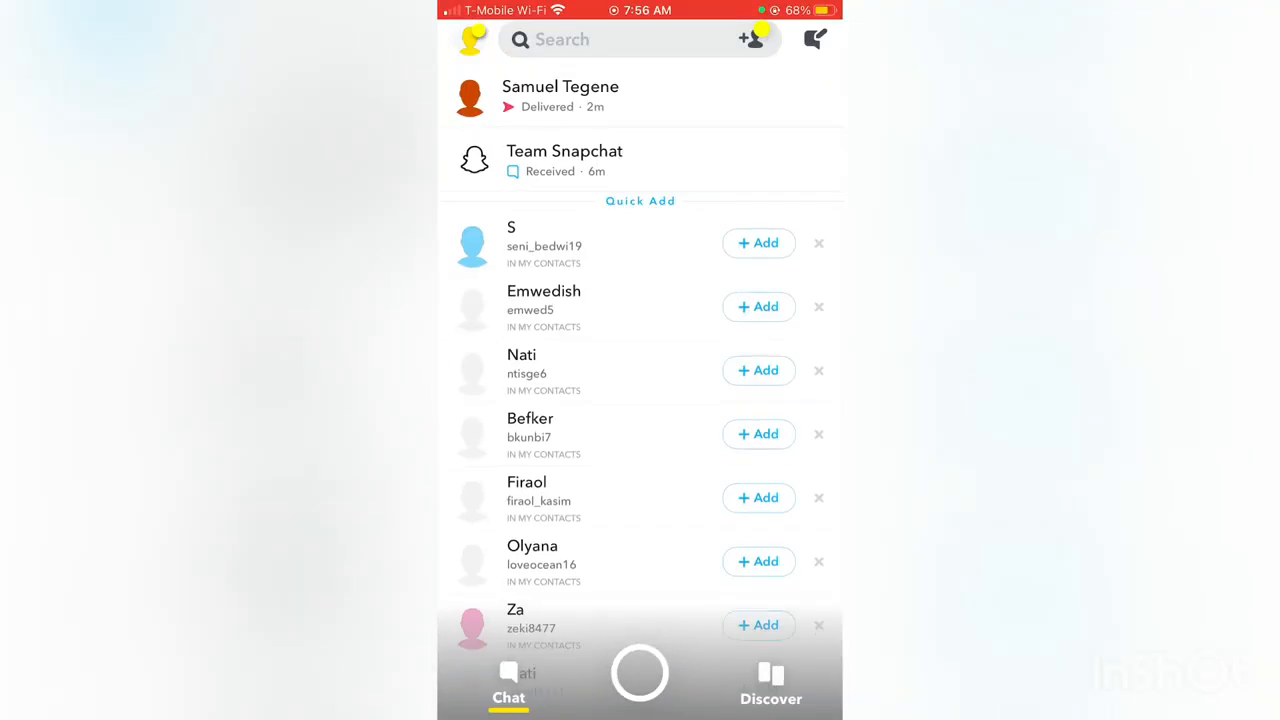